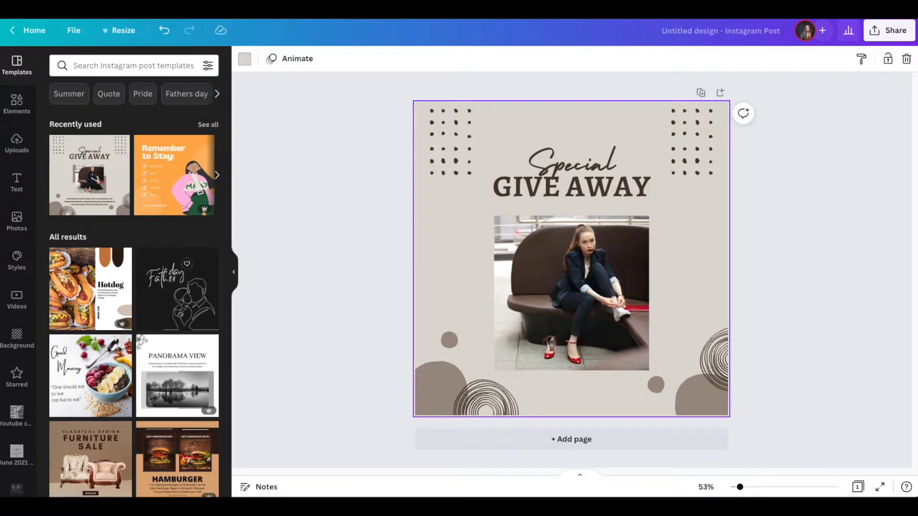
mouse_move(174, 174)
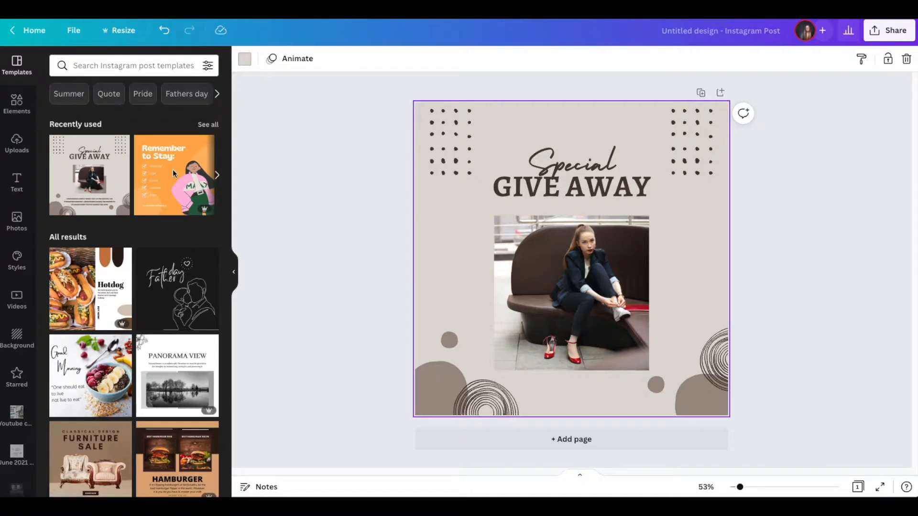
Select the woman's photo and show the Uploads library beside the giveaway post
click(570, 294)
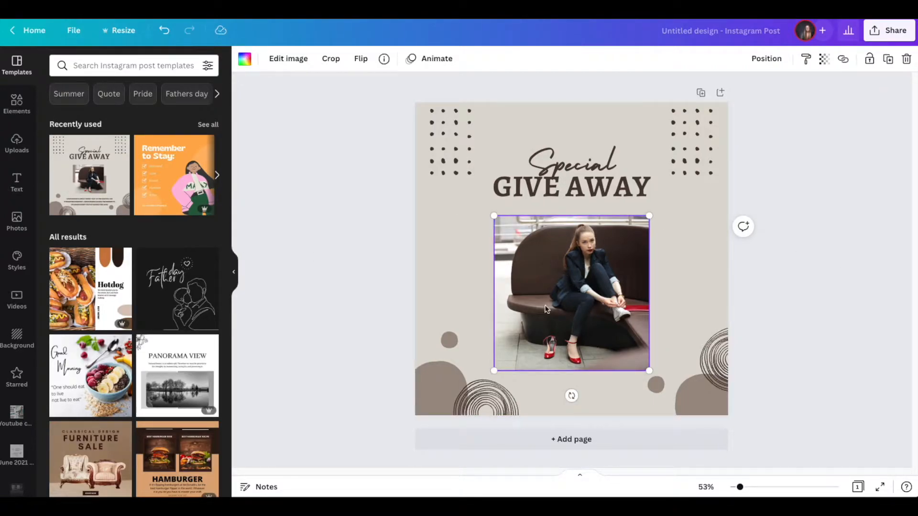
click(16, 144)
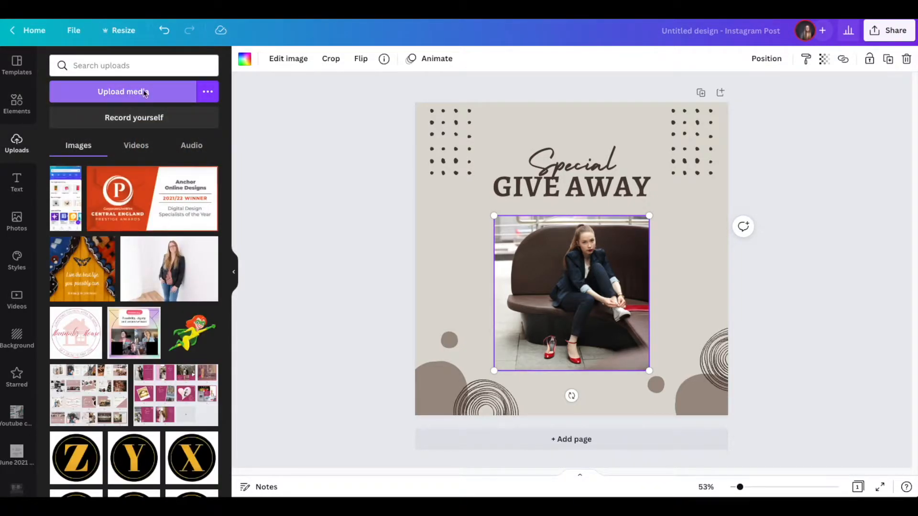
click(121, 92)
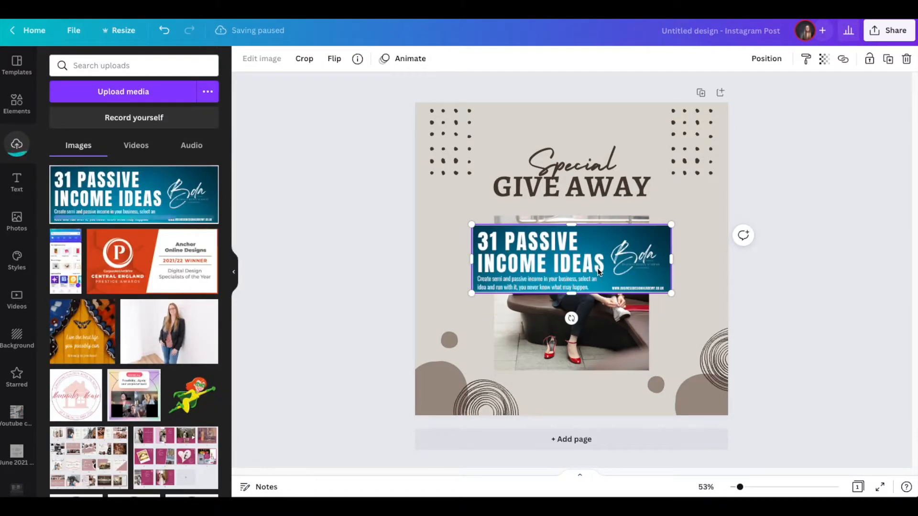
mouse_move(537, 224)
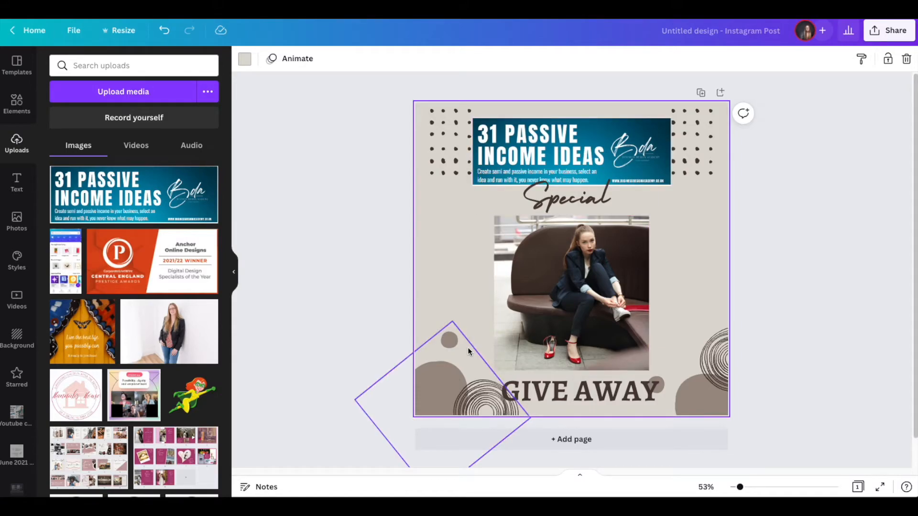
click(777, 244)
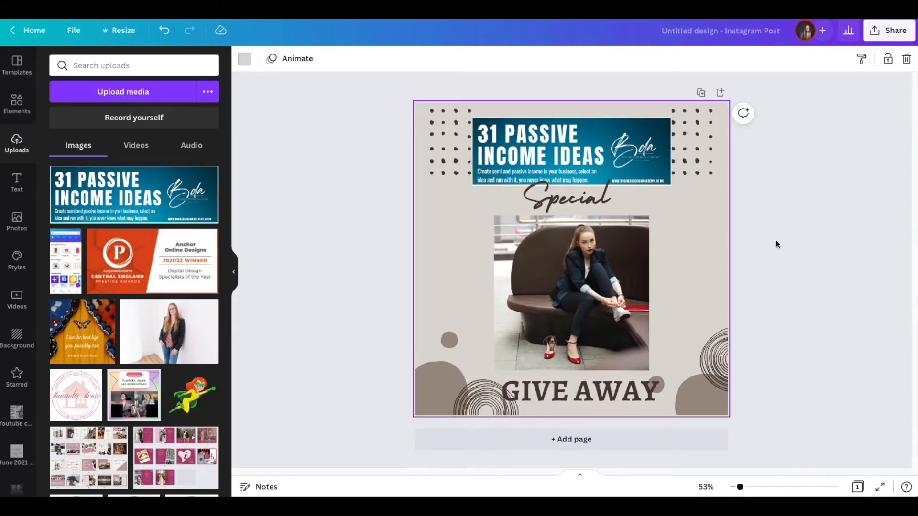
mouse_move(832, 249)
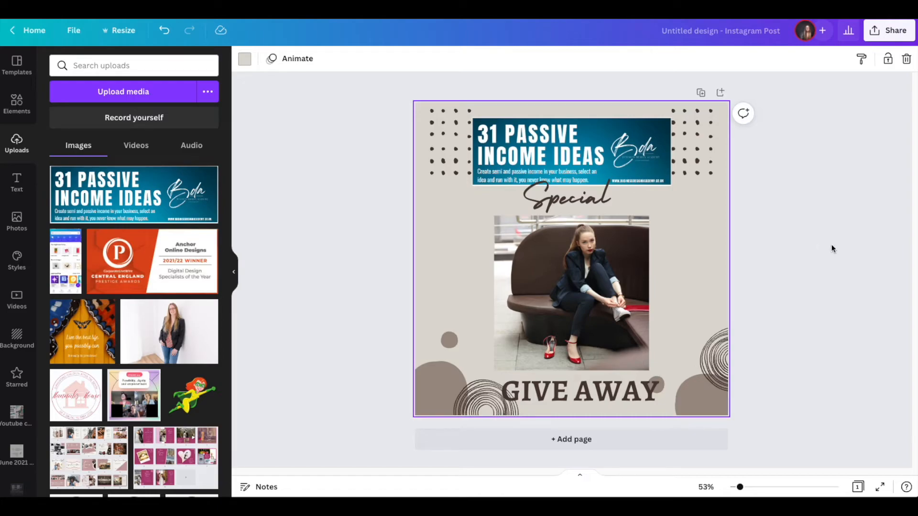
mouse_move(834, 236)
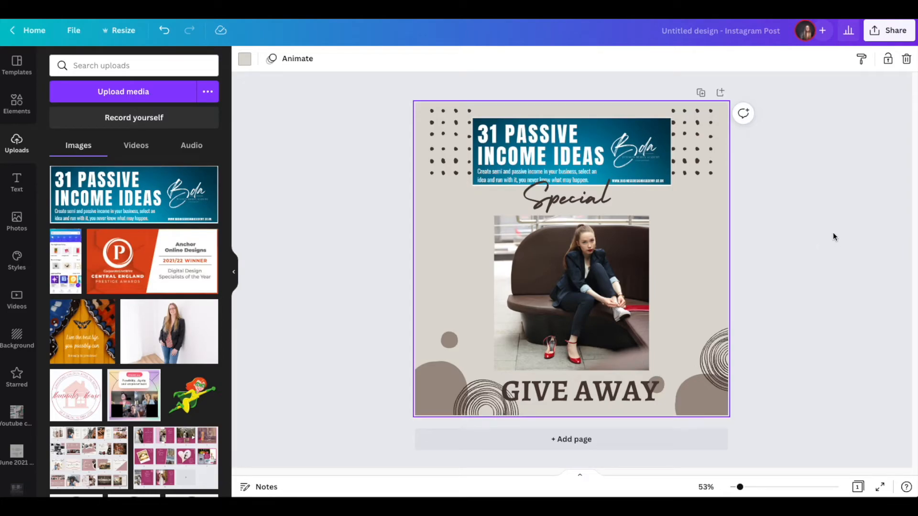
click(450, 146)
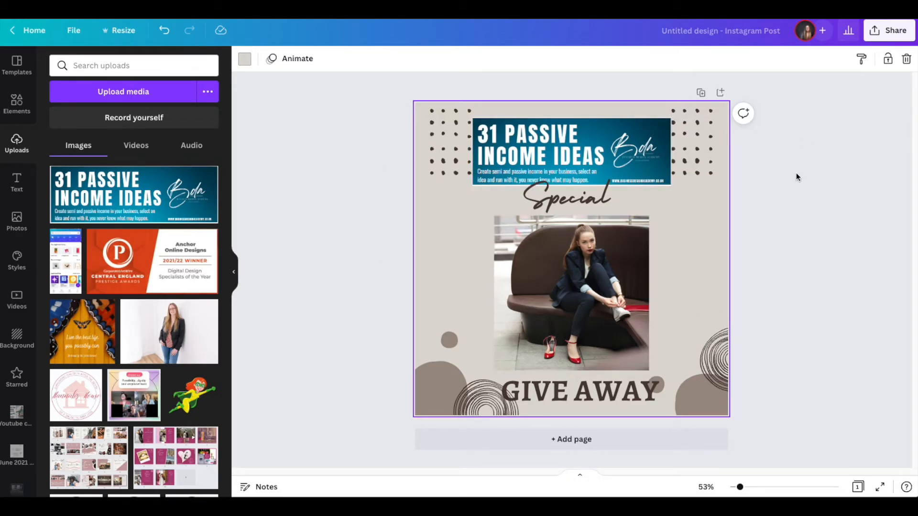
mouse_move(99, 137)
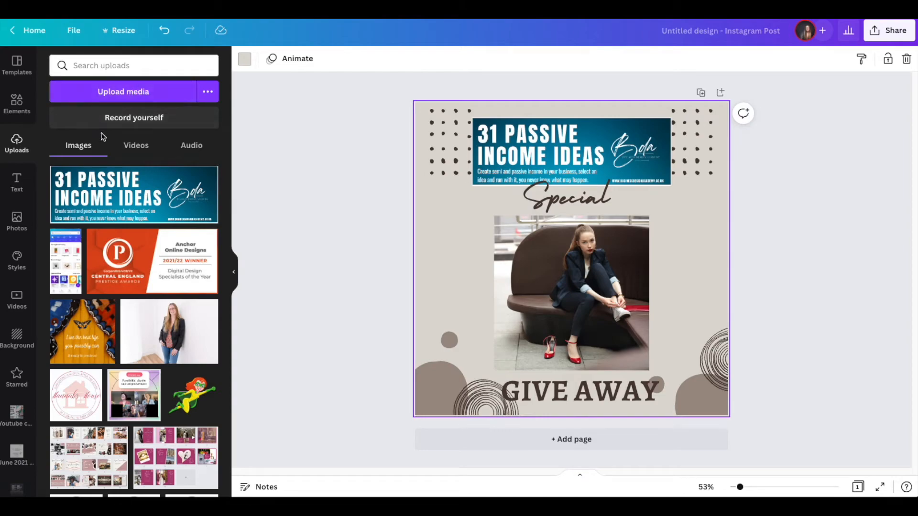